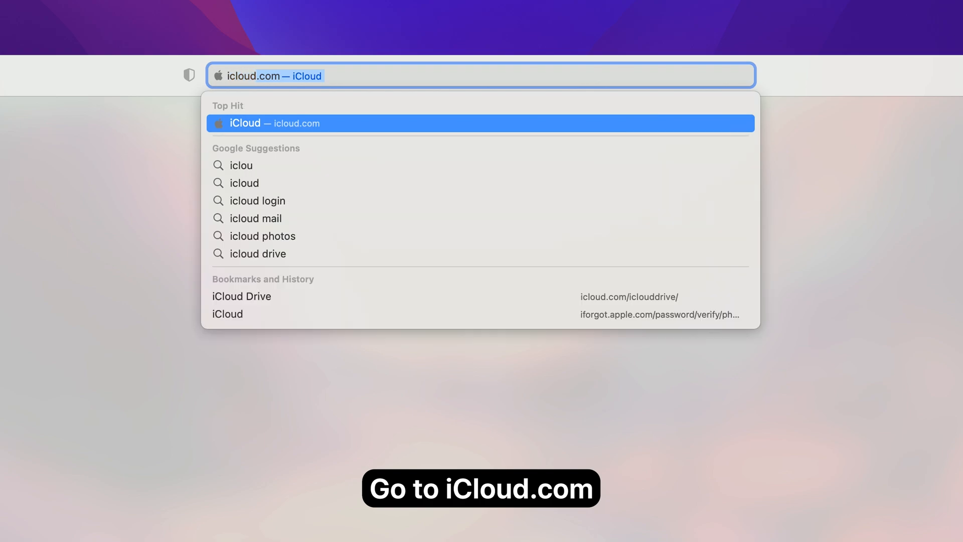
Step: Load icloud.com in Safari to reach the Sign in to iCloud page
{"action": "type", "text": "icloud.com"}
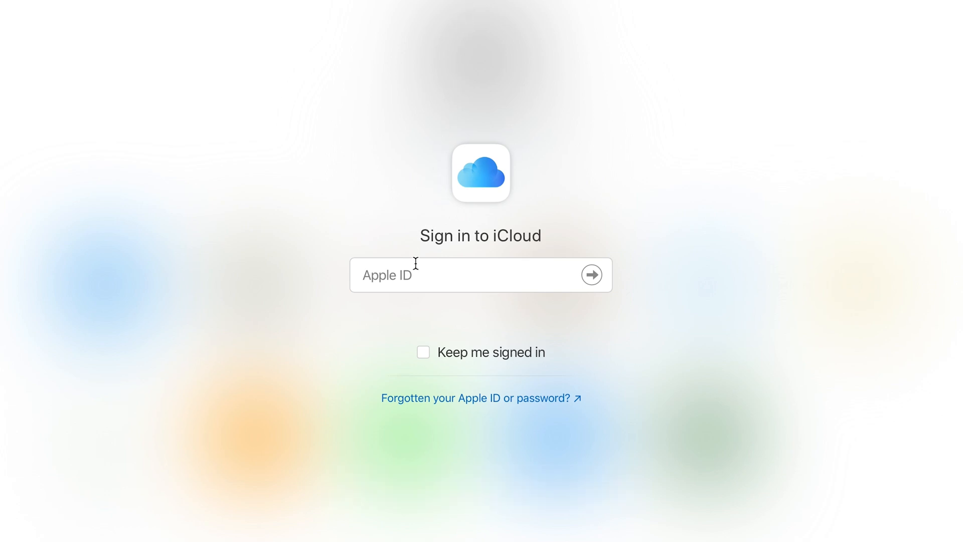
Step: Enter the Apple ID and password and submit them to sign in
{"action": "left_click", "coordinate": [466, 275]}
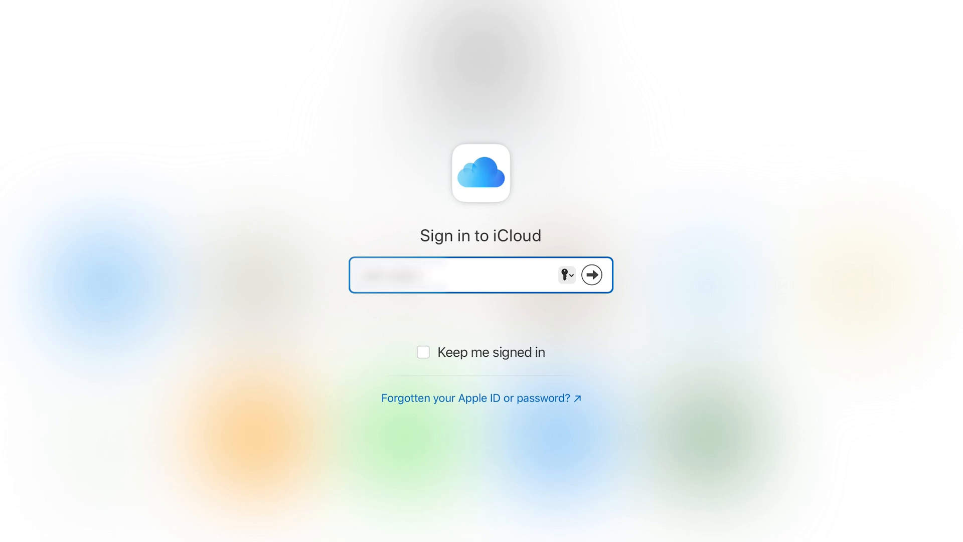
{"action": "type", "text": "••"}
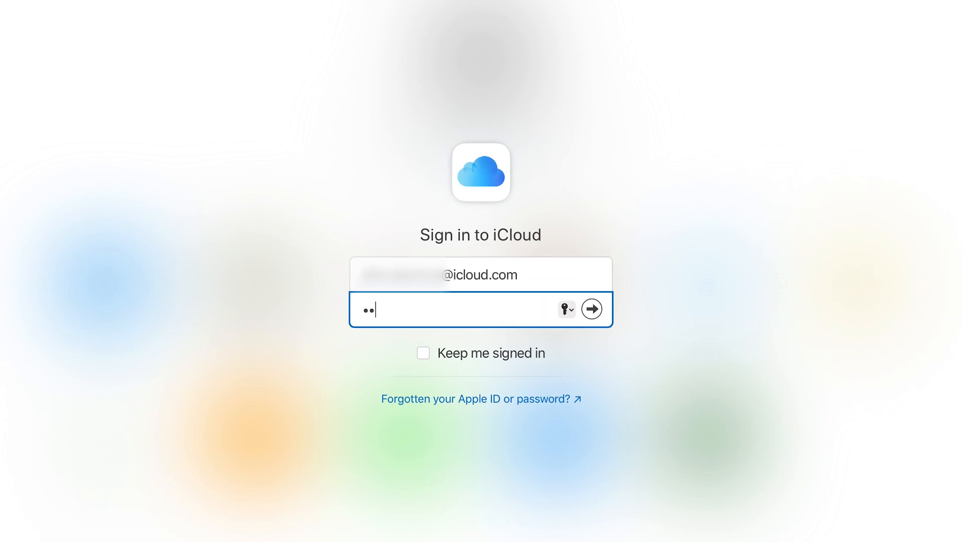
{"action": "left_click", "coordinate": [590, 308]}
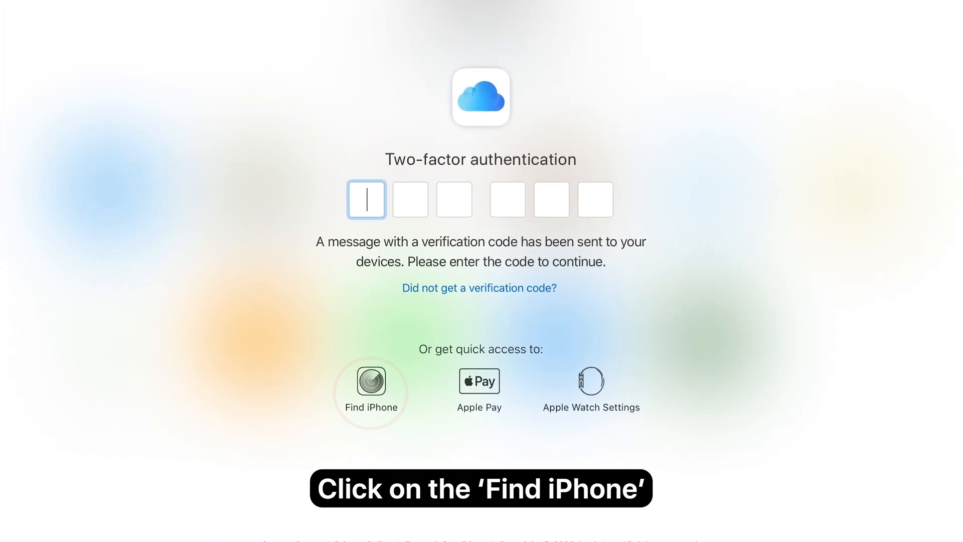
Step: Use the Find iPhone quick-access option and decline saving the password
{"action": "left_click", "coordinate": [370, 381]}
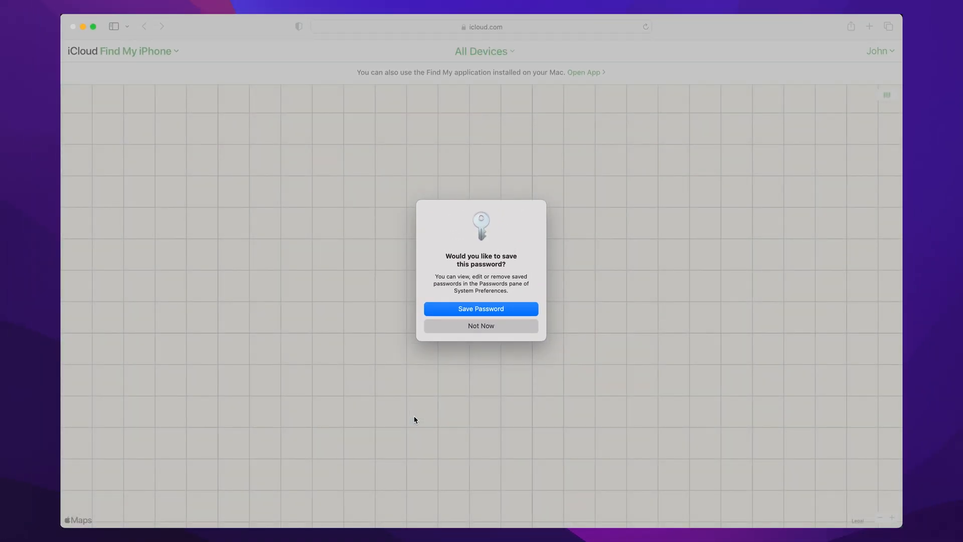
{"action": "left_click", "coordinate": [480, 325]}
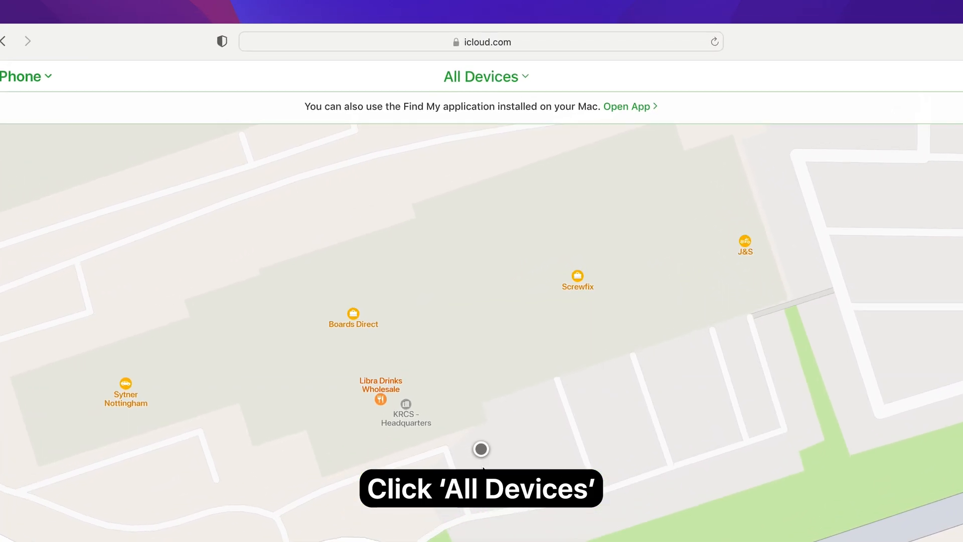
{"action": "left_click", "coordinate": [483, 75]}
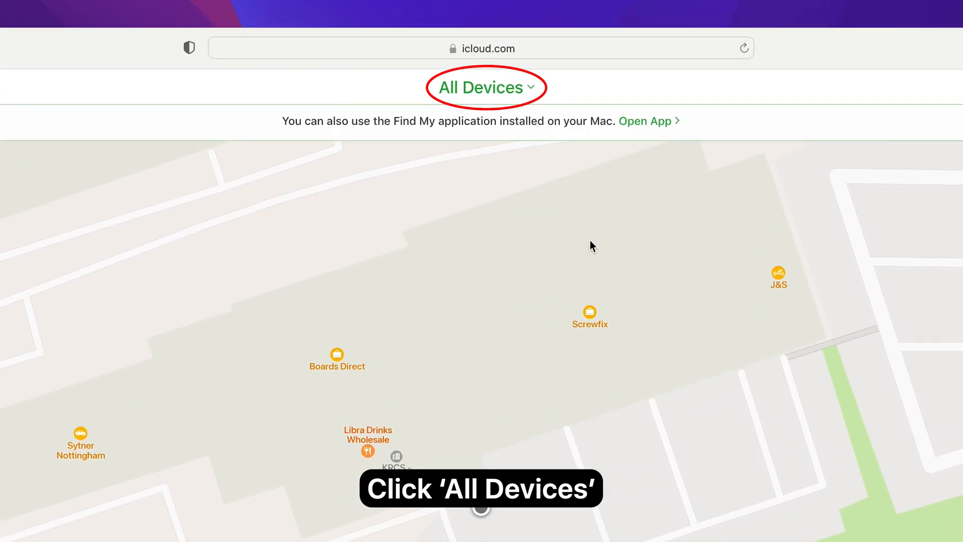
{"action": "left_click", "coordinate": [485, 88]}
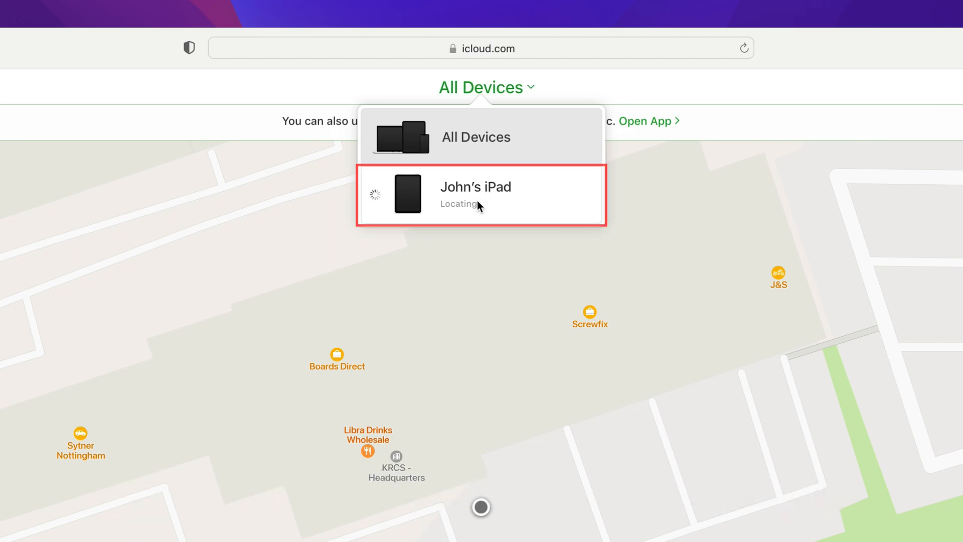
{"action": "left_click", "coordinate": [481, 195]}
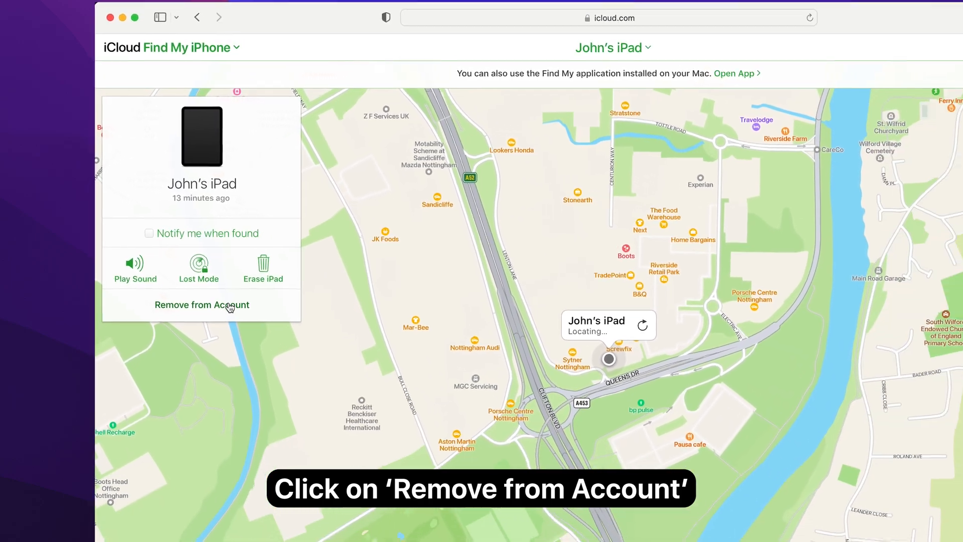
{"action": "left_click", "coordinate": [201, 305]}
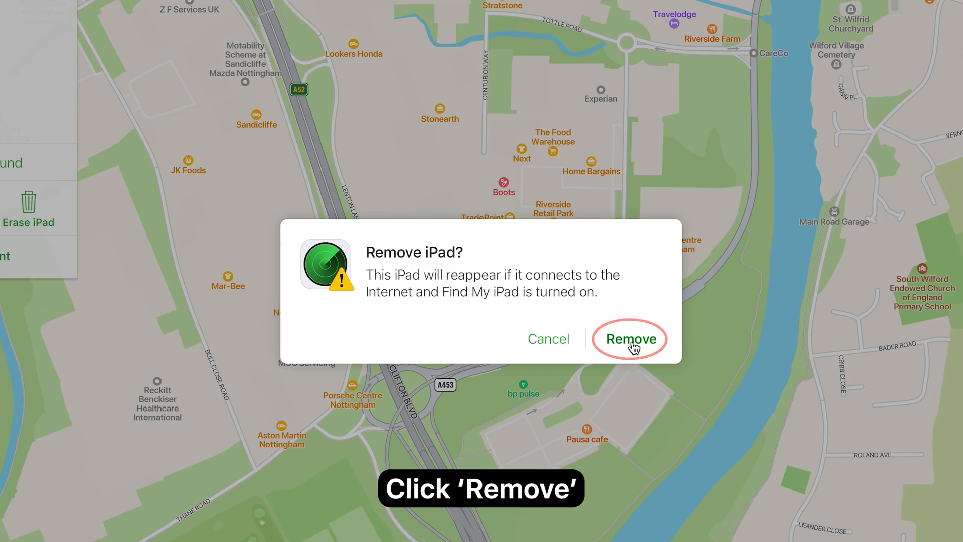
Step: Confirm removal with the Apple ID password so Find My iPhone shows No Devices
{"action": "left_click", "coordinate": [628, 338]}
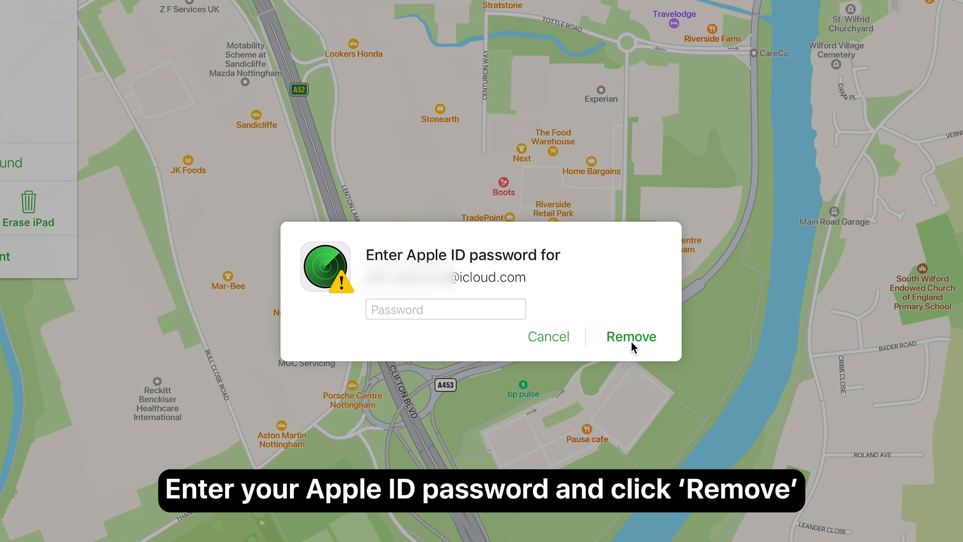
{"action": "mouse_move", "coordinate": [505, 328]}
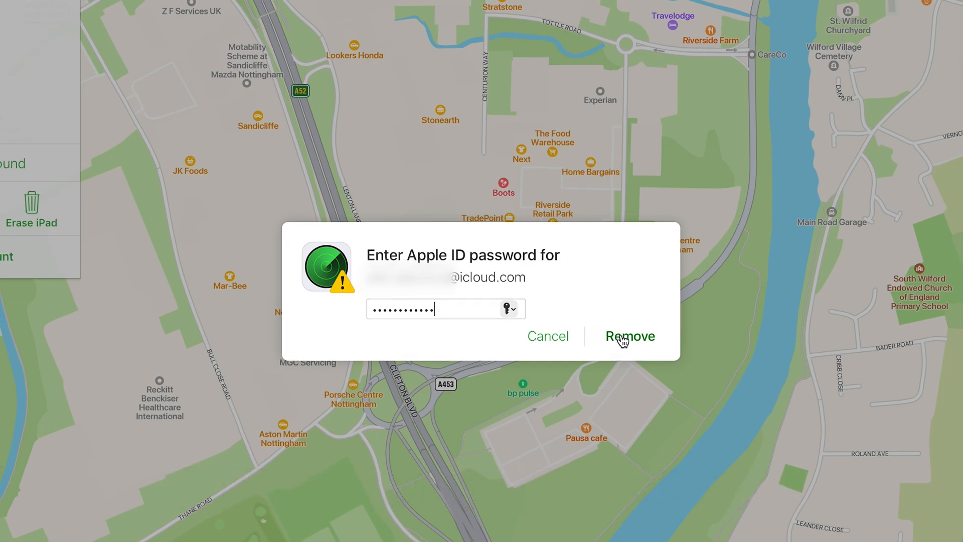
{"action": "left_click", "coordinate": [630, 336]}
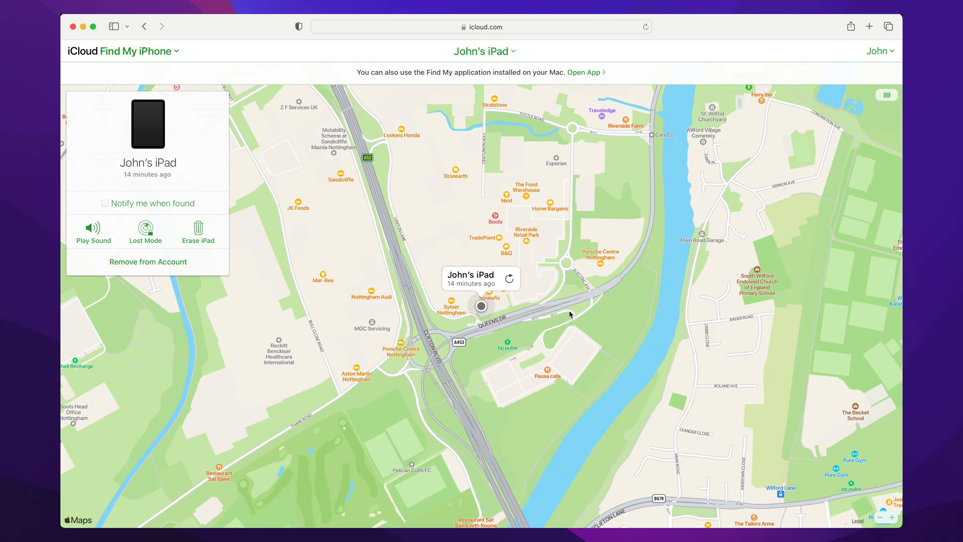
{"action": "left_click", "coordinate": [147, 262]}
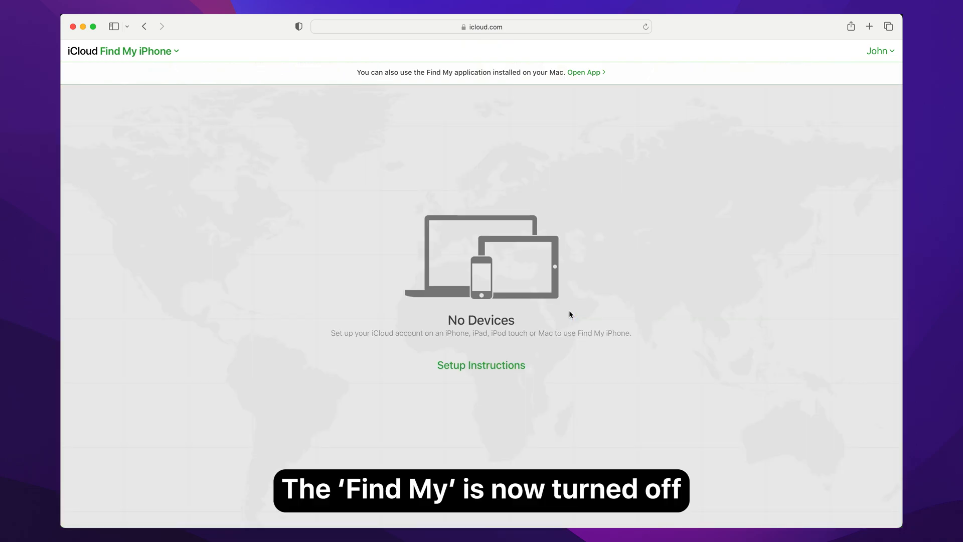